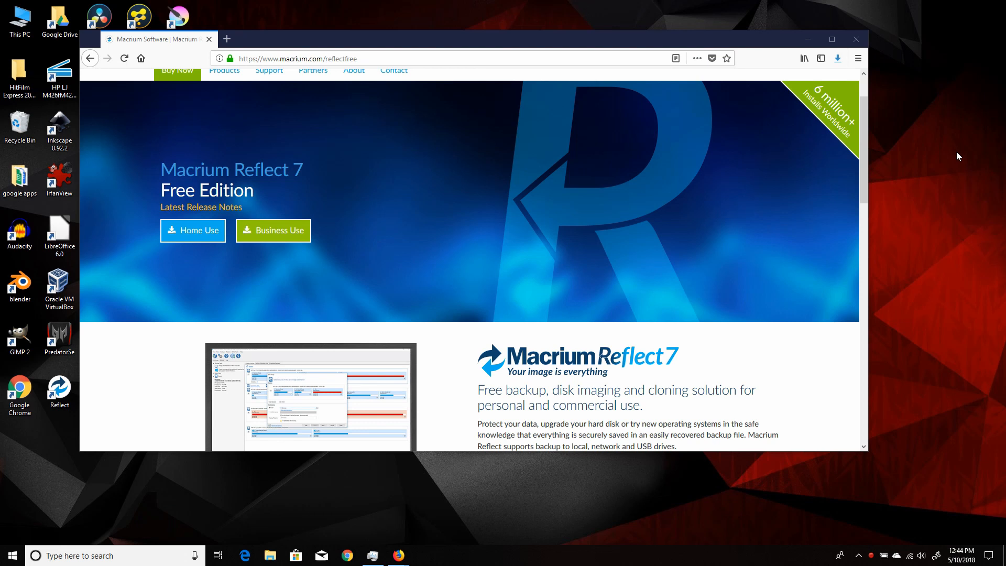
mouse_move(549, 244)
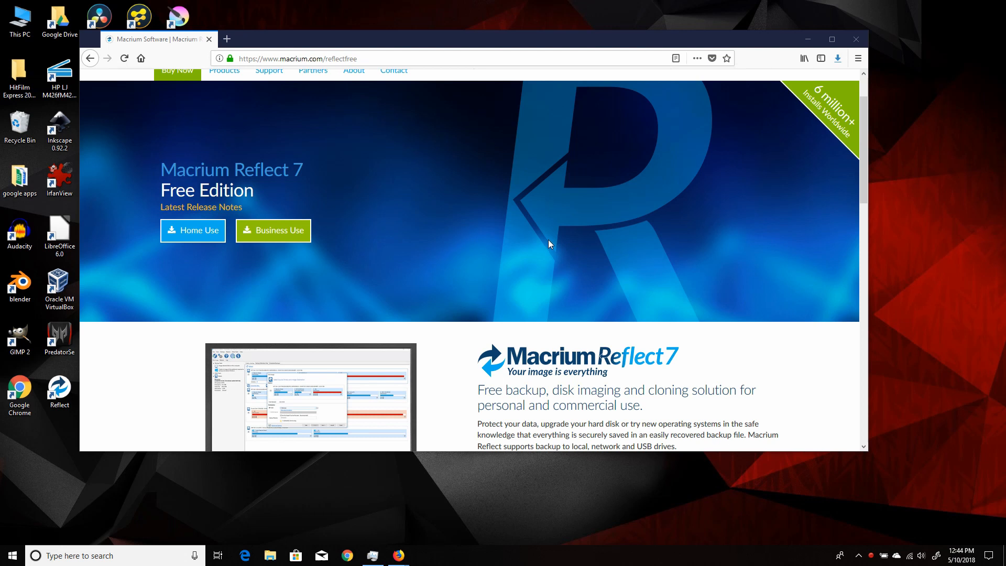
mouse_move(400, 240)
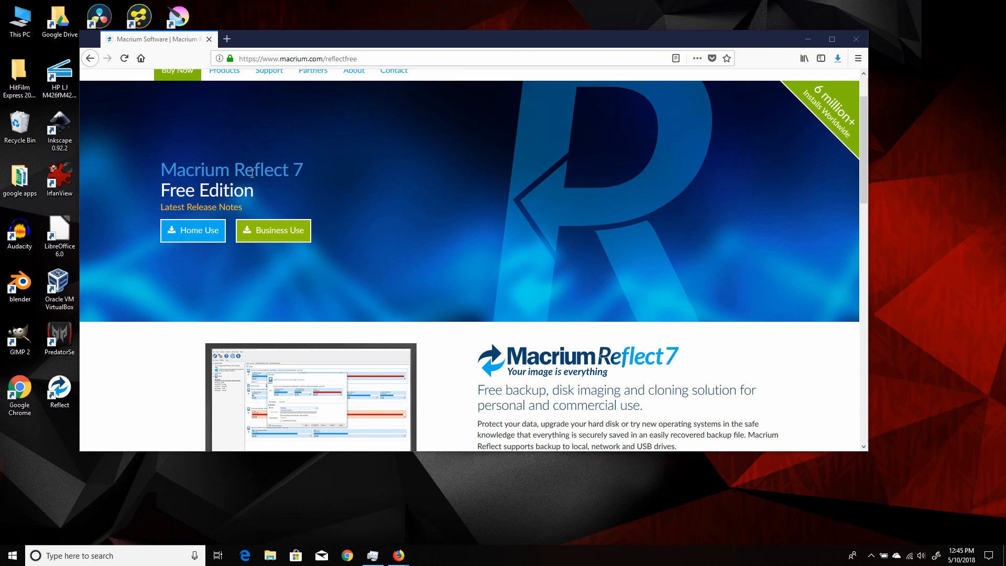
Step: Request the free home-use edition download and decline saving the installer file
click(192, 231)
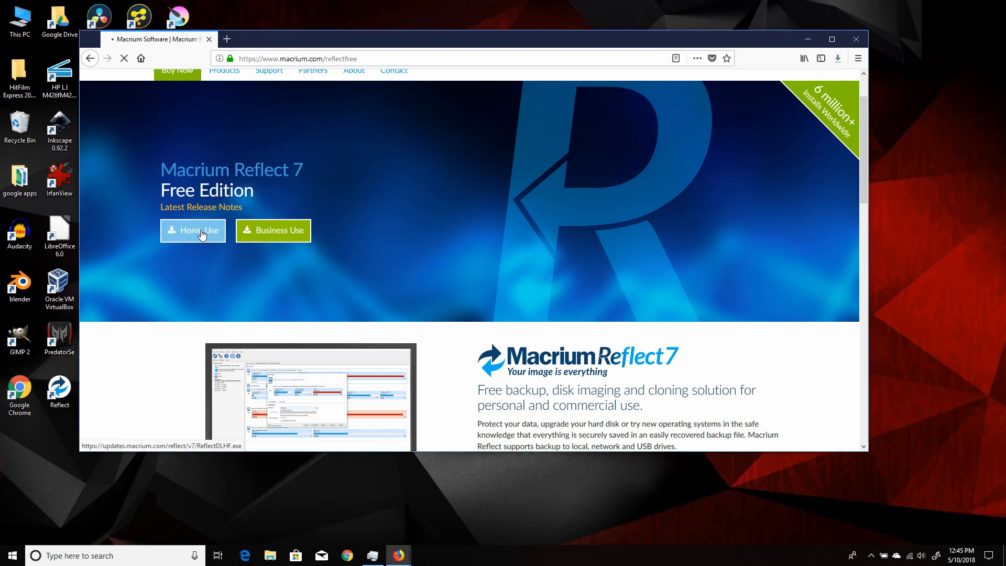
click(193, 231)
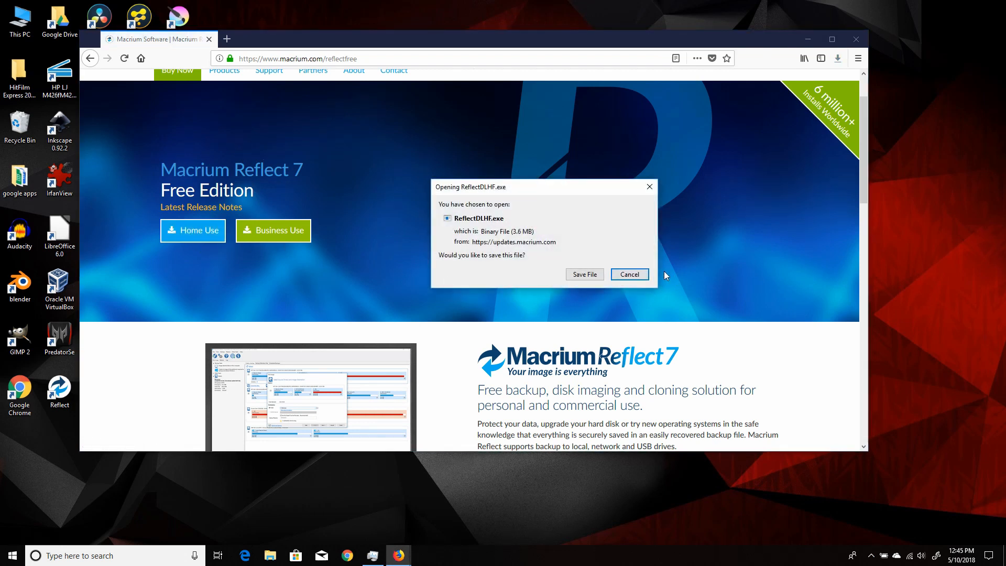
click(629, 274)
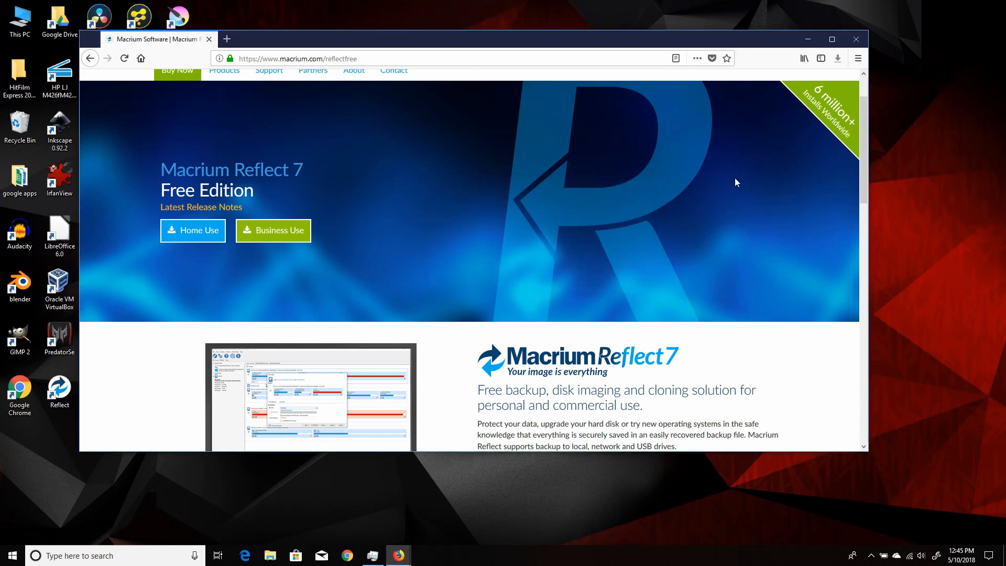
mouse_move(856, 39)
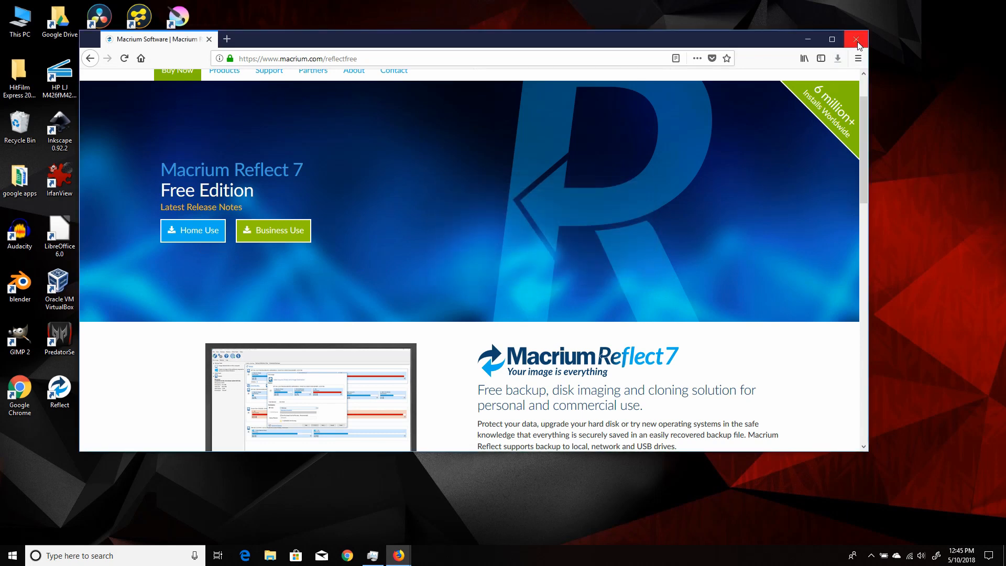
Step: Close Firefox, launch Macrium Reflect from the desktop and dismiss the upgrade notice
click(857, 39)
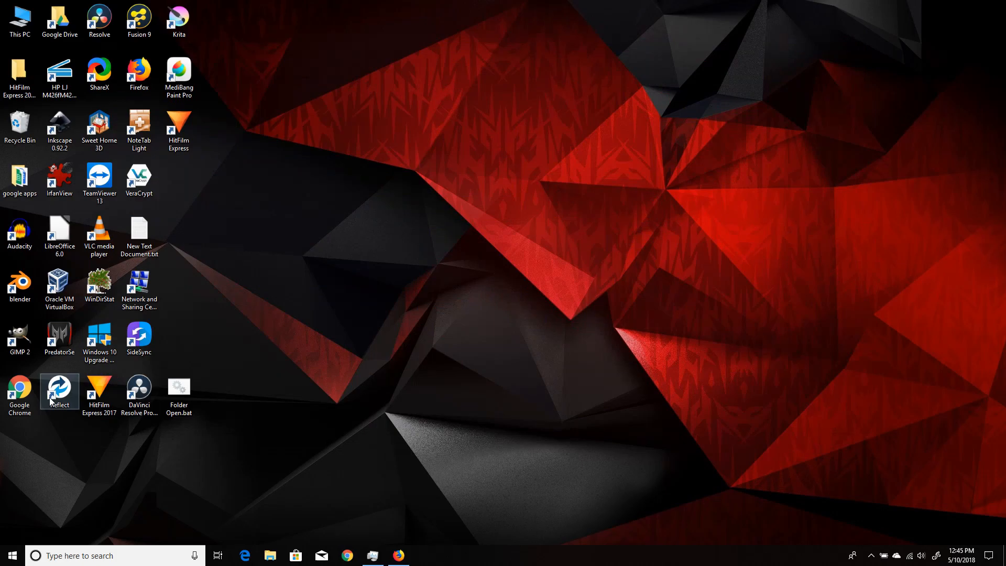
double_click(58, 391)
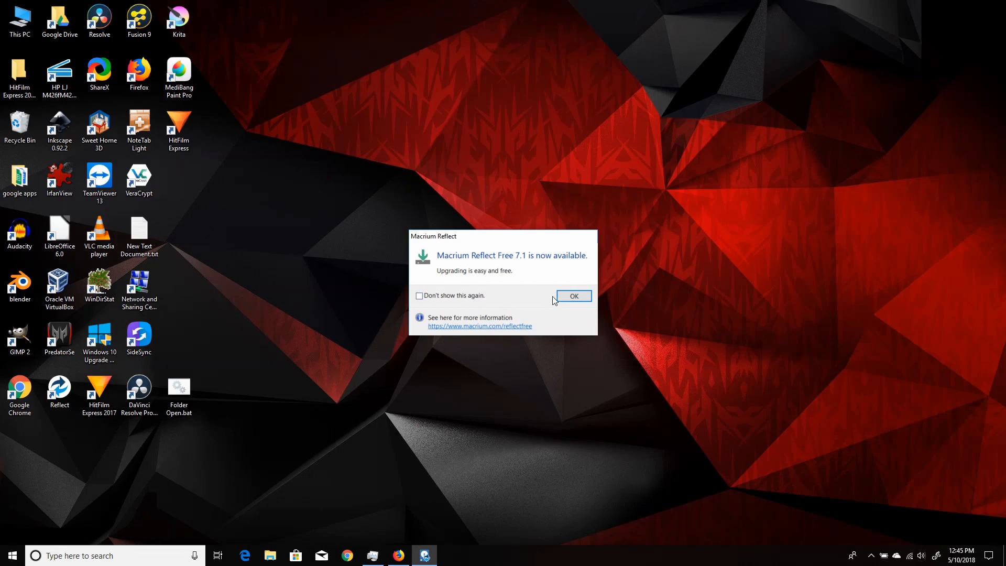
click(572, 296)
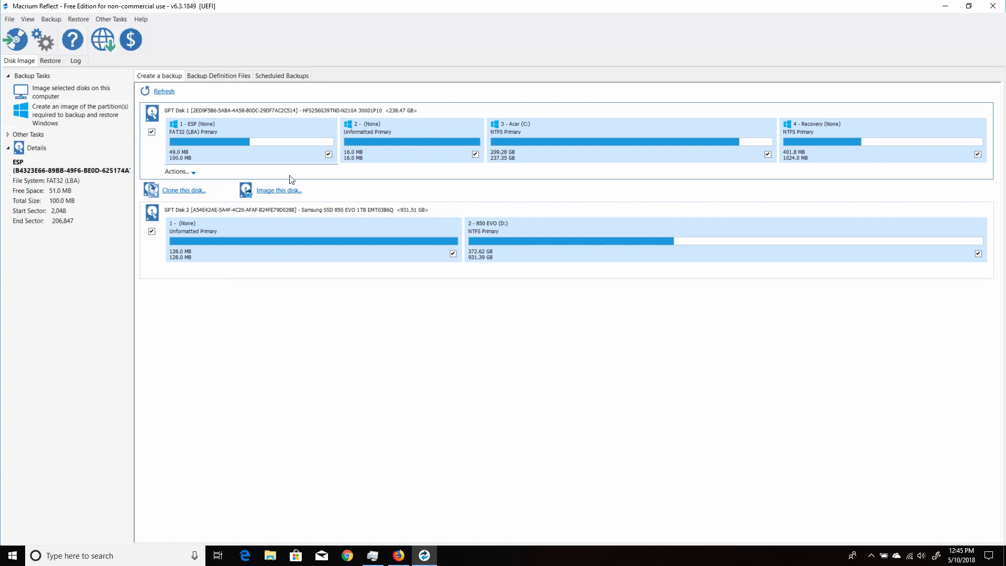
mouse_move(378, 140)
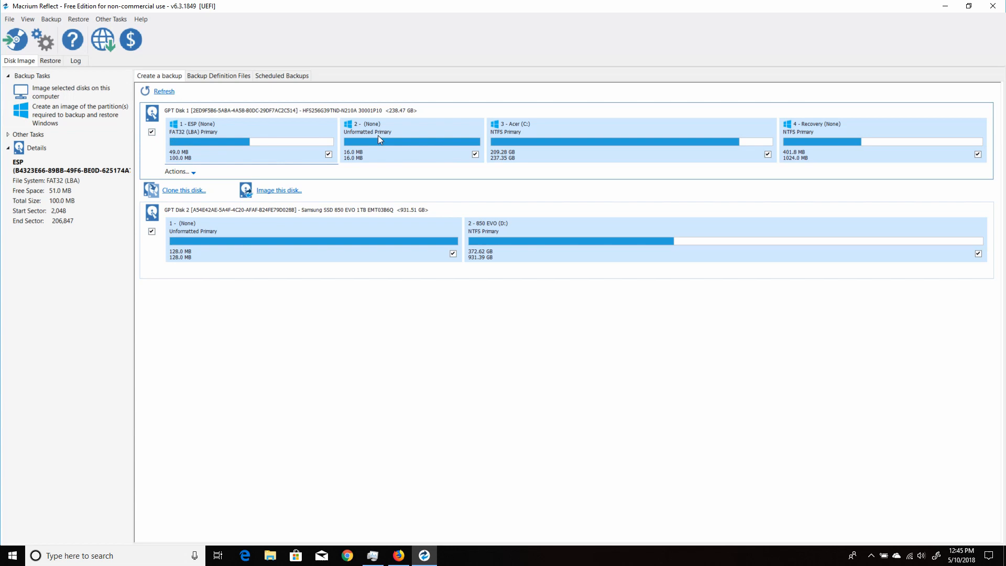
mouse_move(221, 143)
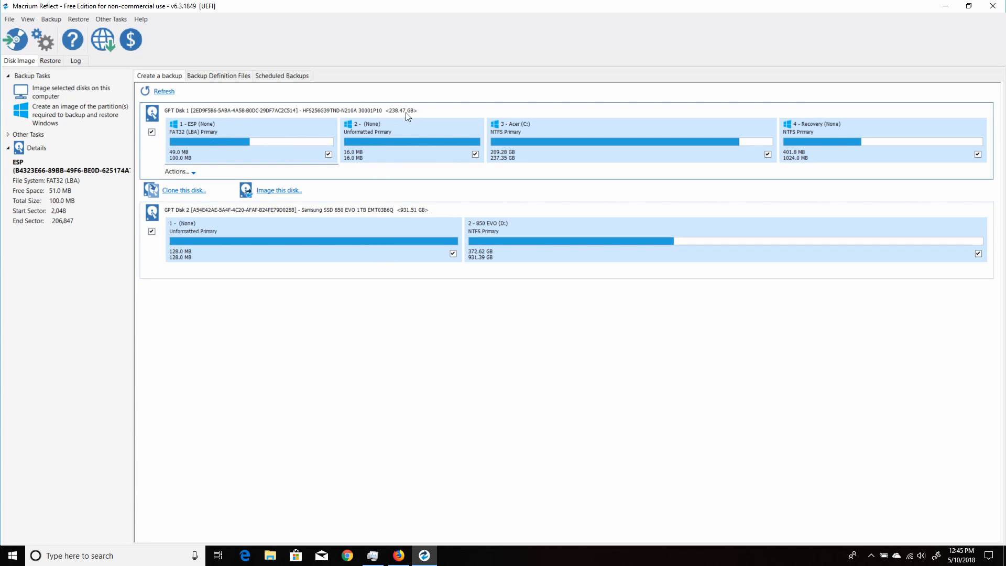
mouse_move(423, 121)
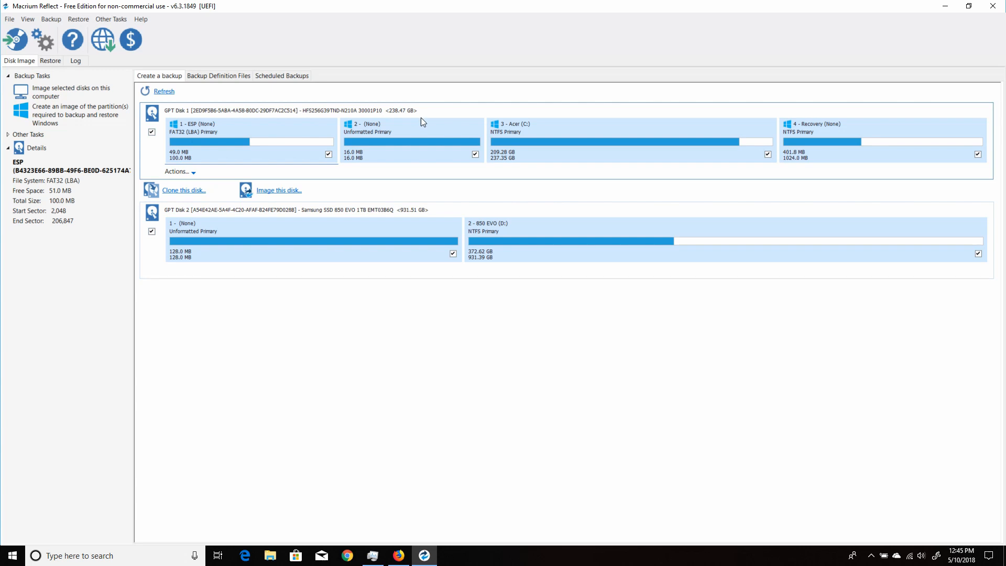
mouse_move(406, 120)
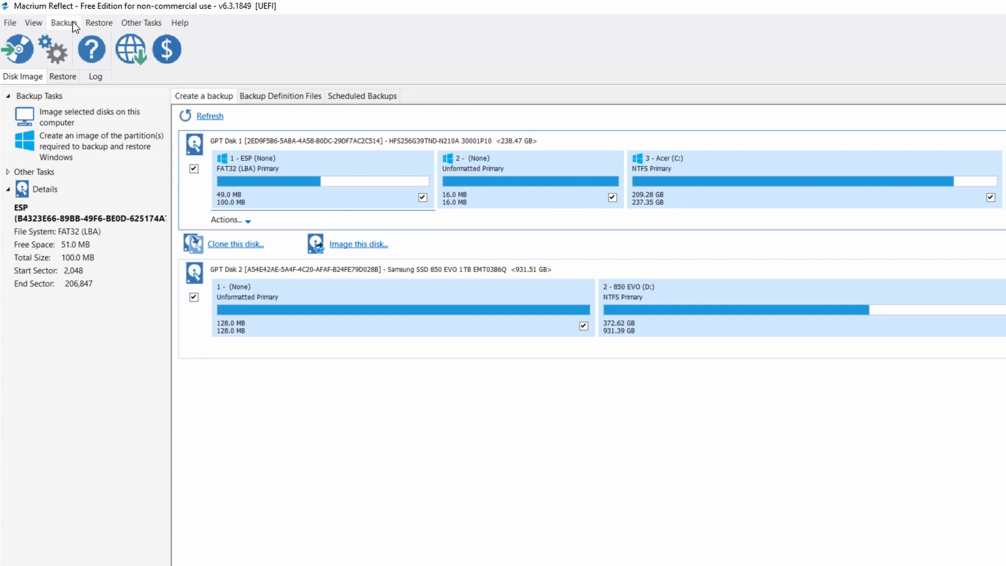
Step: Browse the File and Backup menus, then open Other Tasks to find rescue media
click(10, 23)
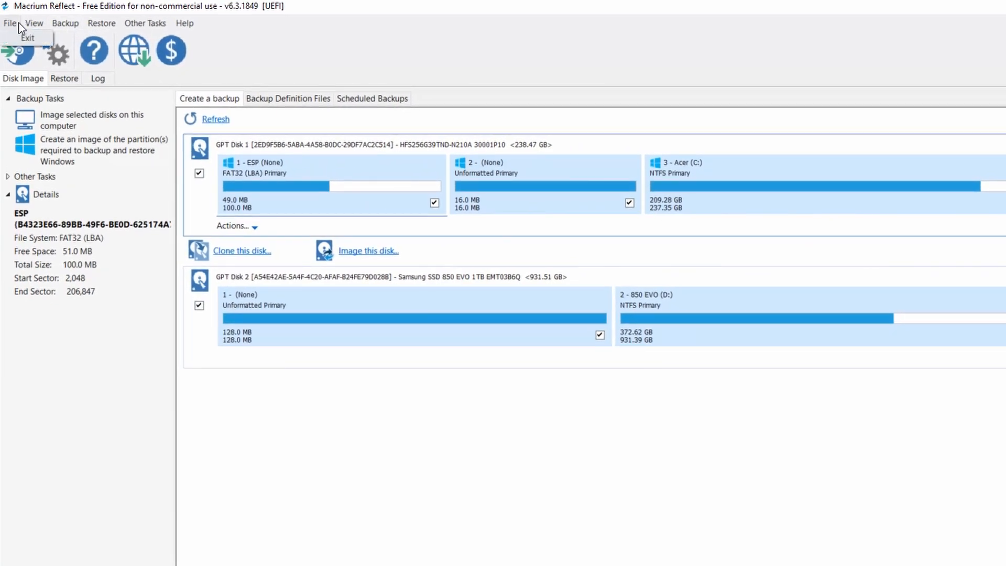
click(65, 23)
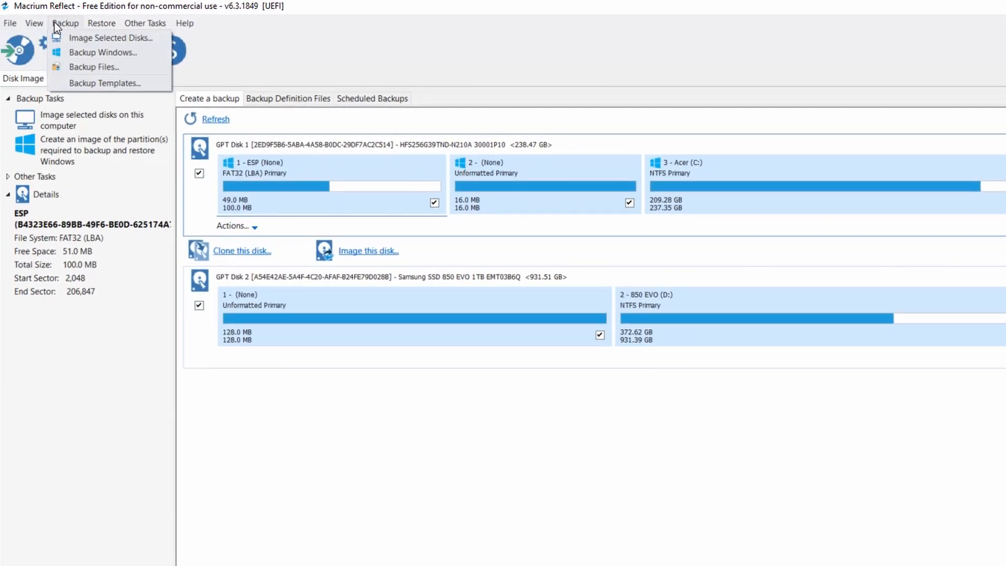
click(145, 23)
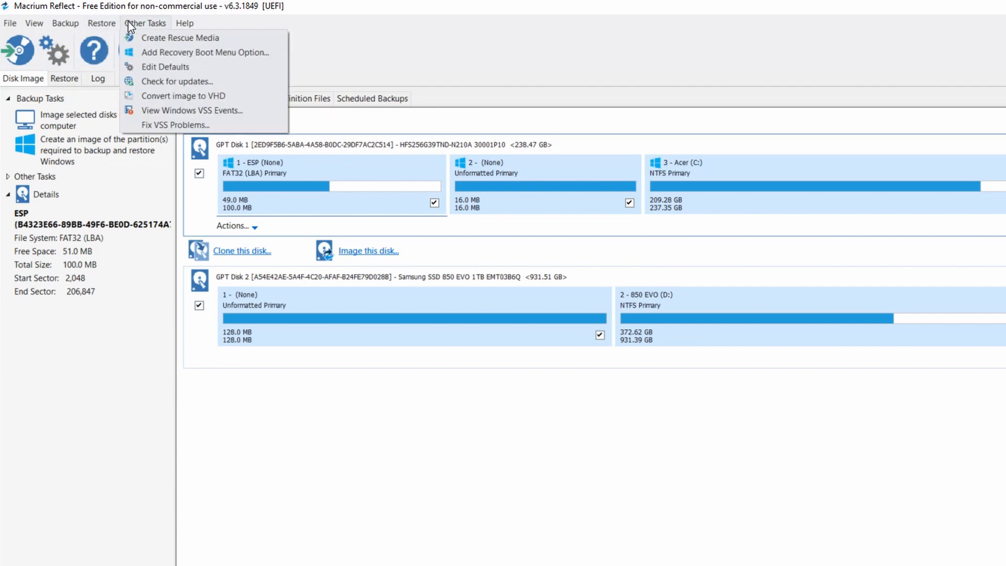
mouse_move(148, 32)
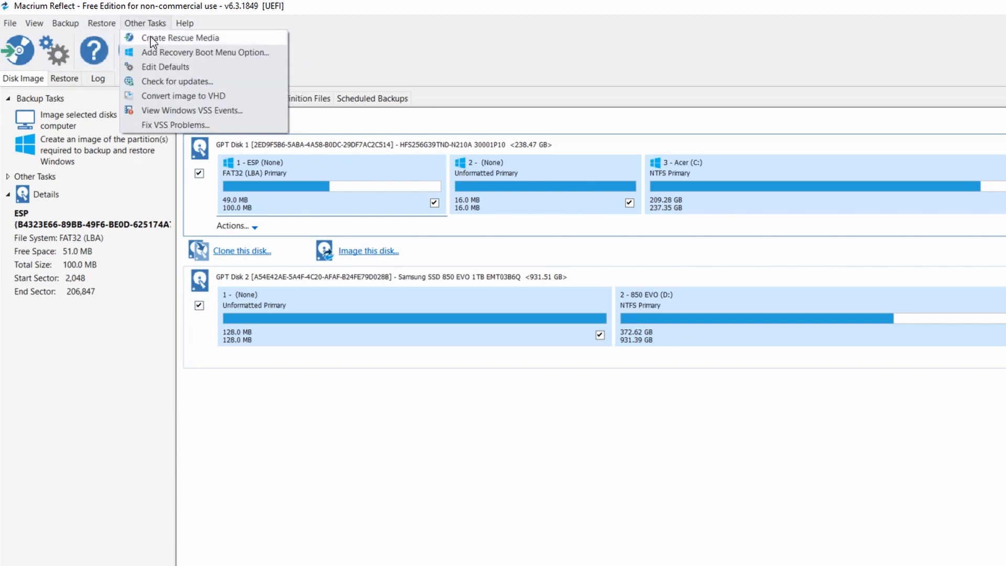
Step: Run Create Rescue Media, accept drivers and the Windows PE update, and prepare the 64-bit image
click(181, 37)
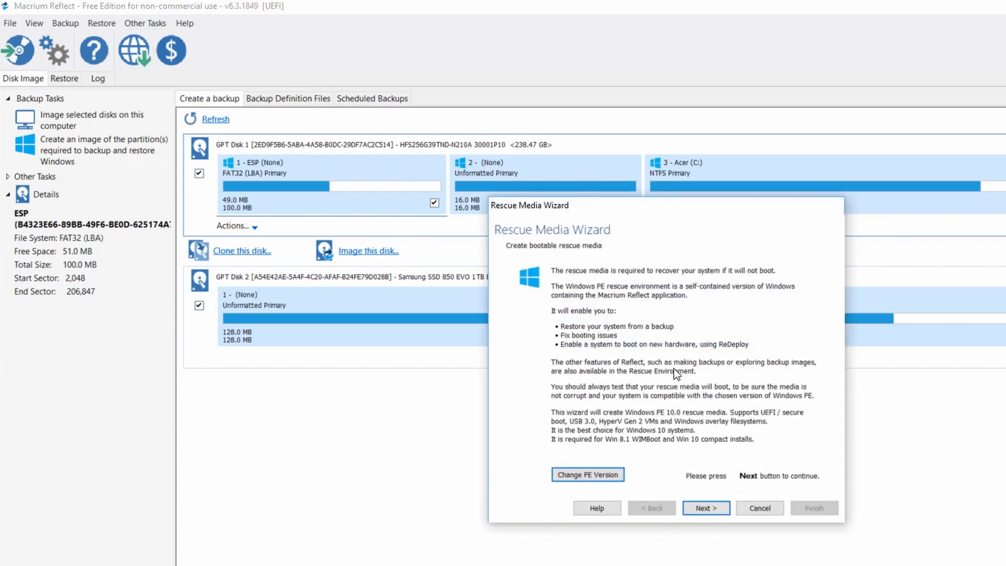
mouse_move(706, 508)
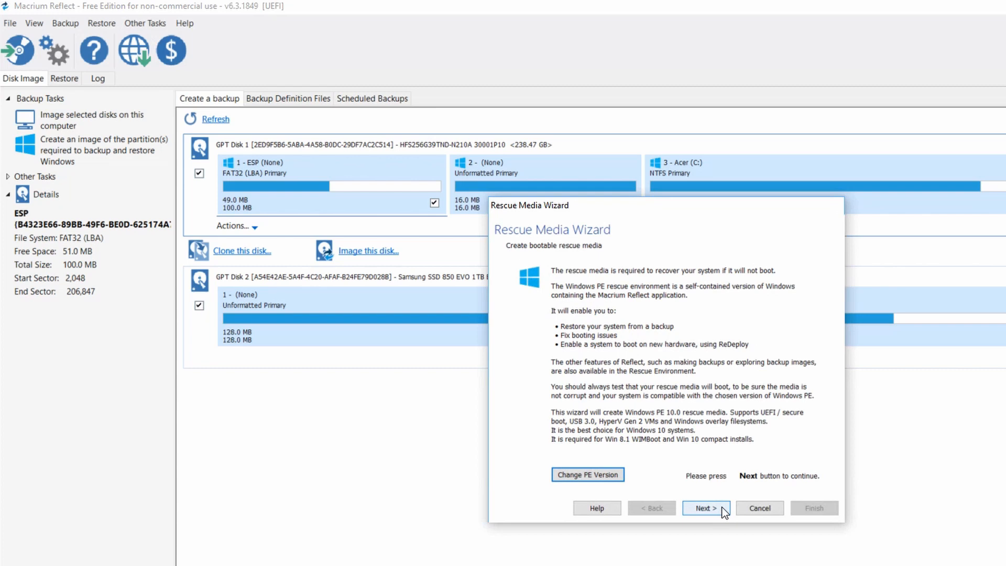
mouse_move(755, 378)
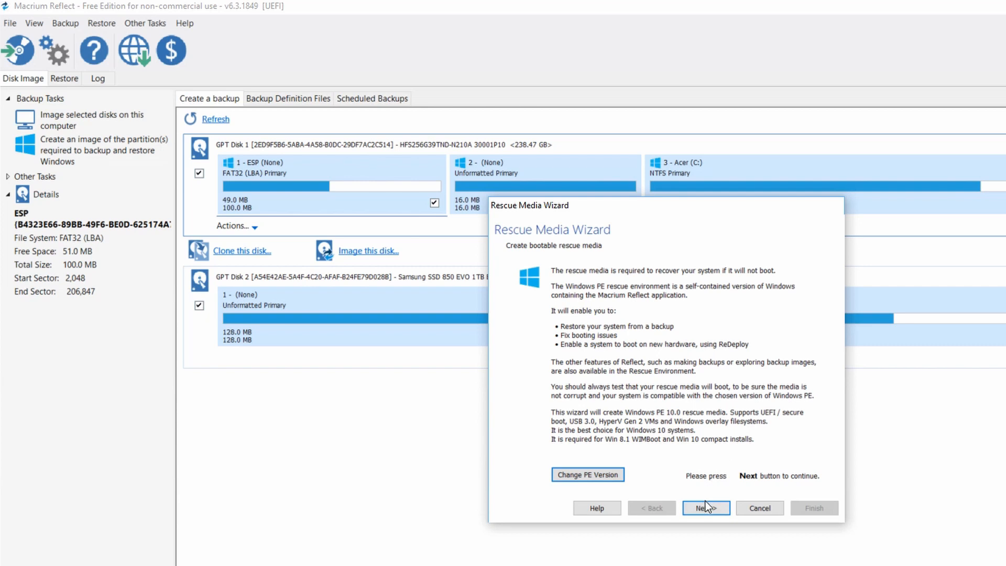
click(706, 508)
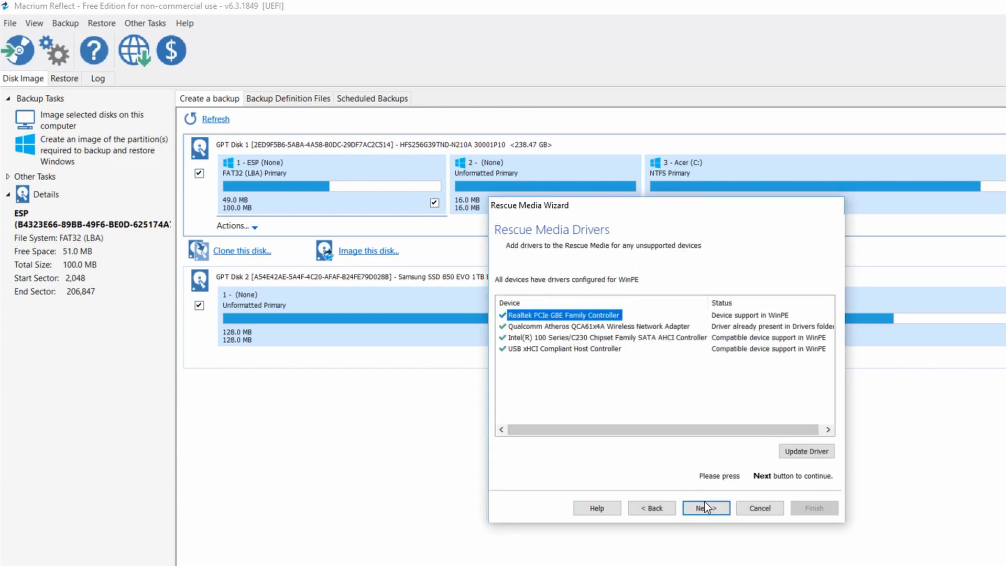
click(705, 508)
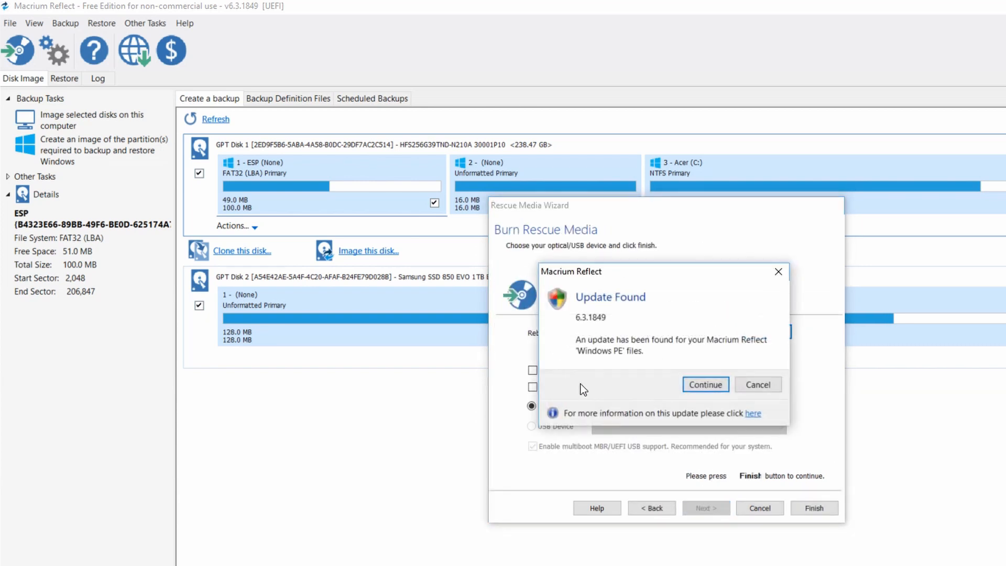
click(704, 383)
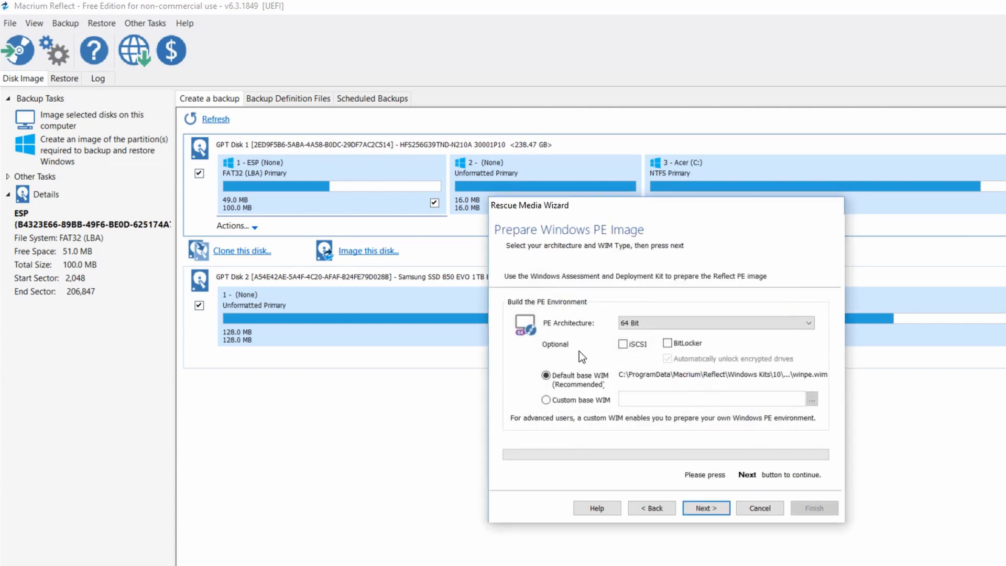
mouse_move(623, 358)
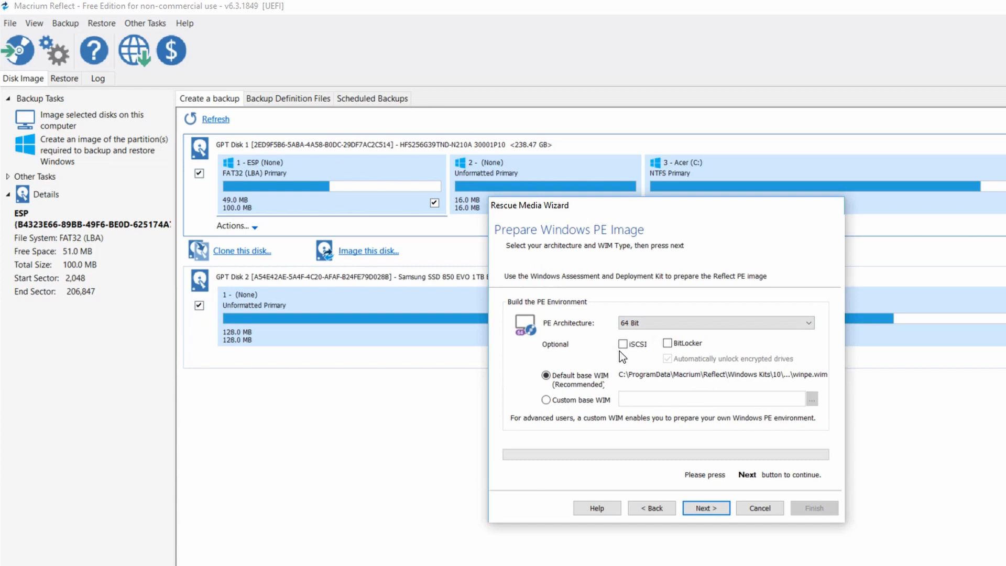
mouse_move(706, 506)
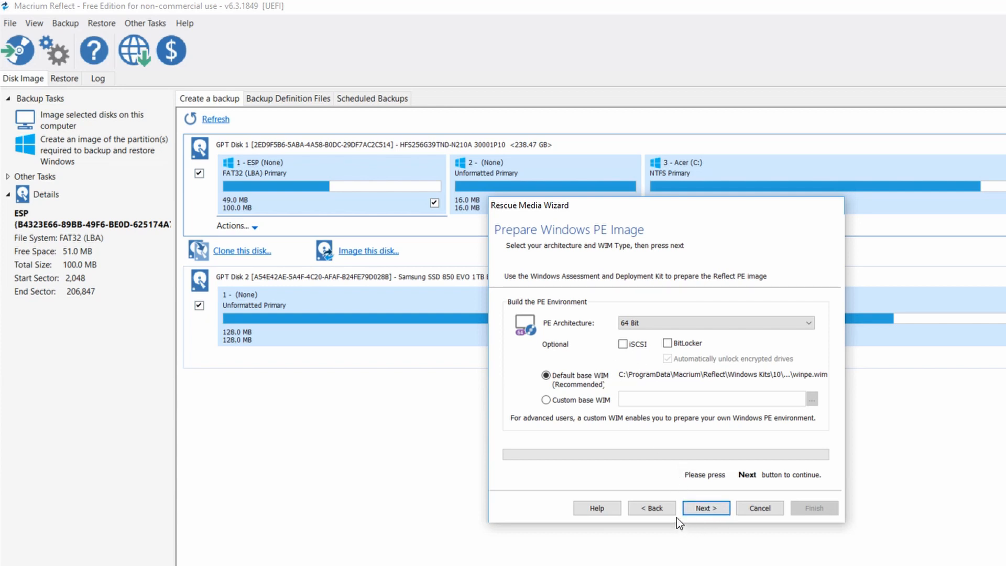
click(705, 508)
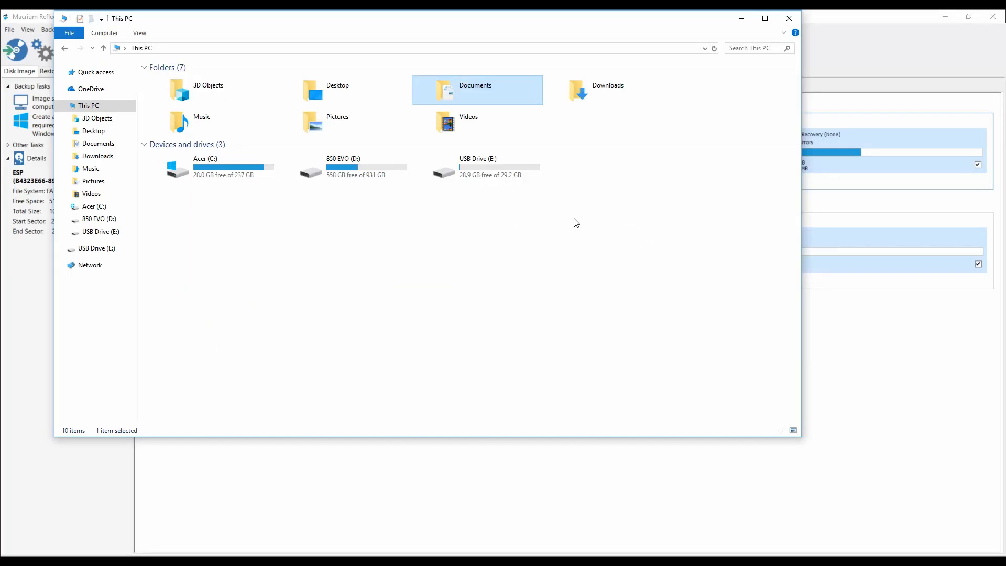
Step: Format the 29 GB USB Drive (E:) using the FAT32 (Default) file system
click(478, 167)
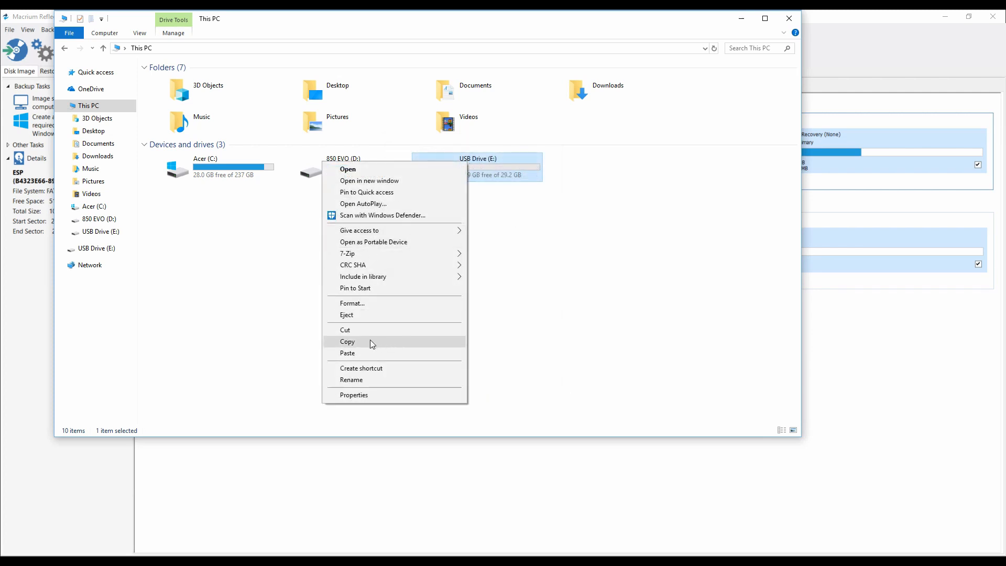
click(353, 303)
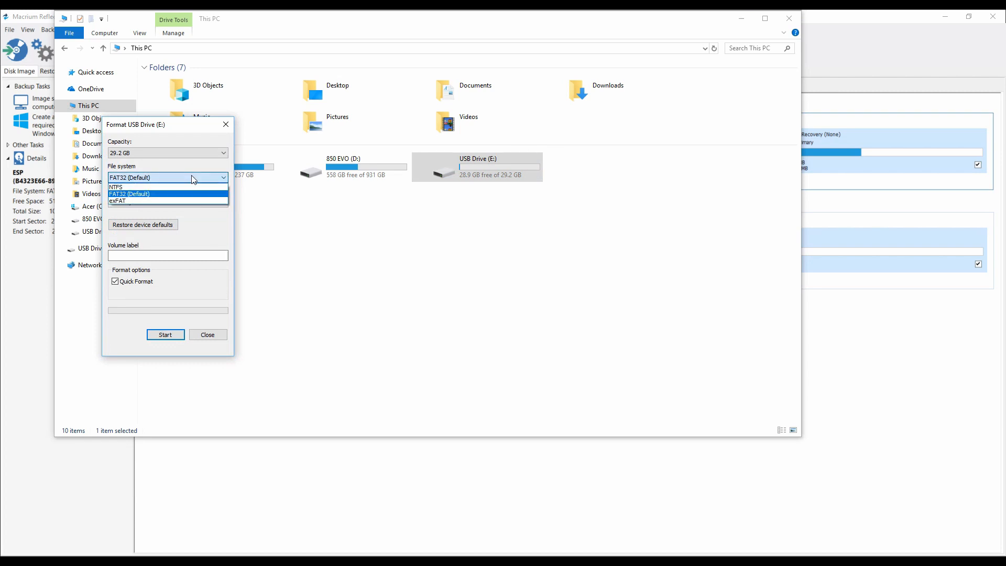
click(131, 193)
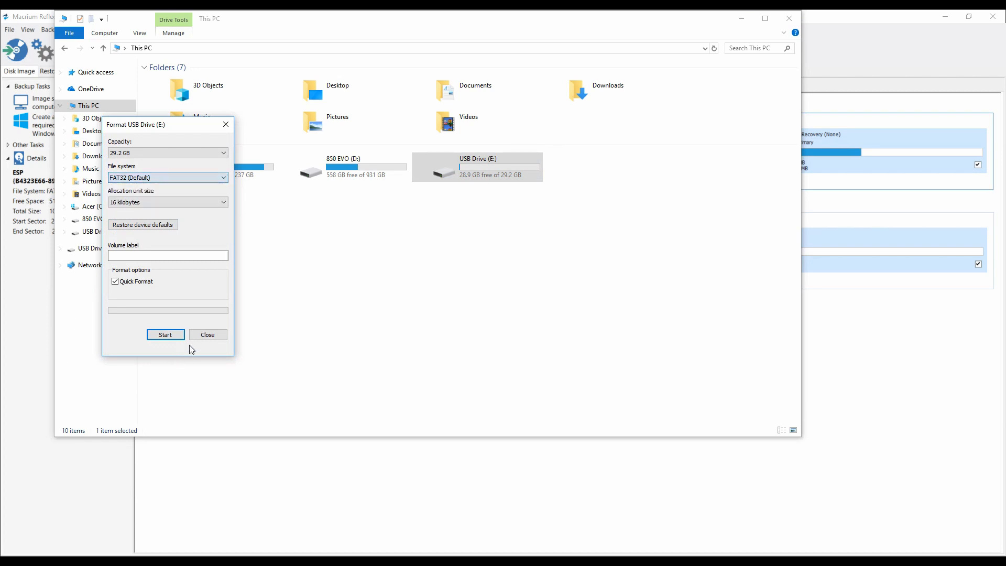
click(207, 334)
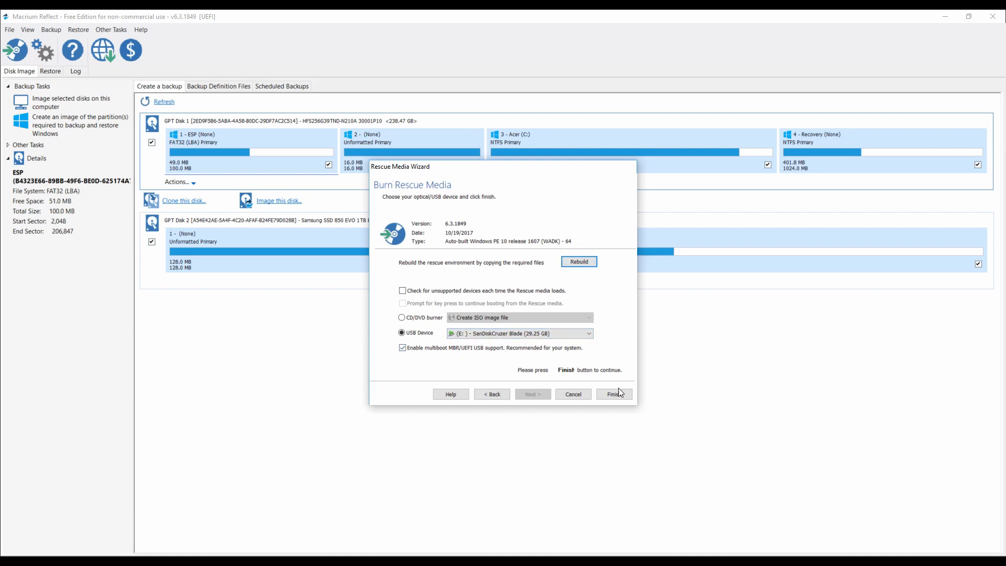
Step: Write Windows PE rescue media to USB drive E:, acknowledge success, and close Reflect
click(612, 394)
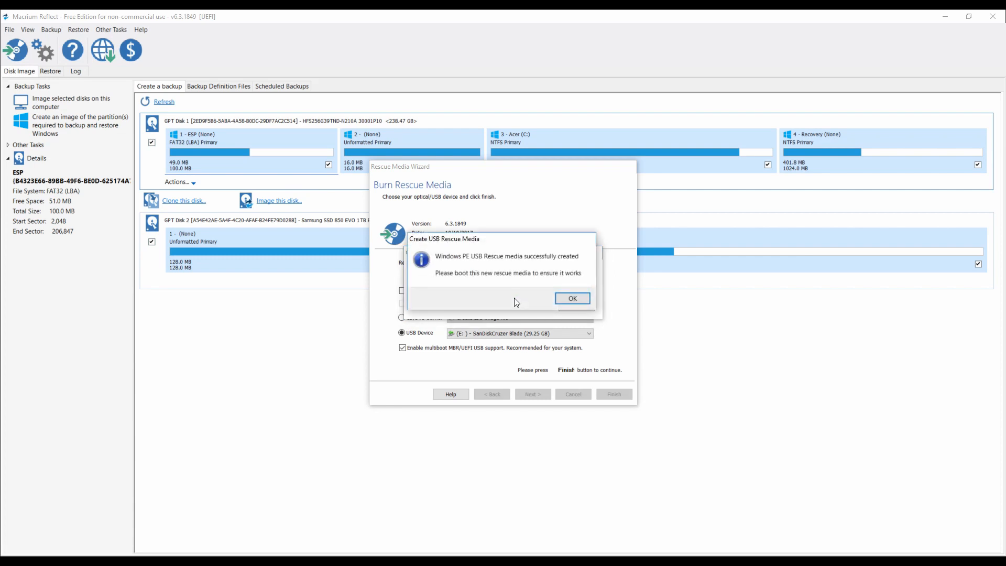
click(571, 298)
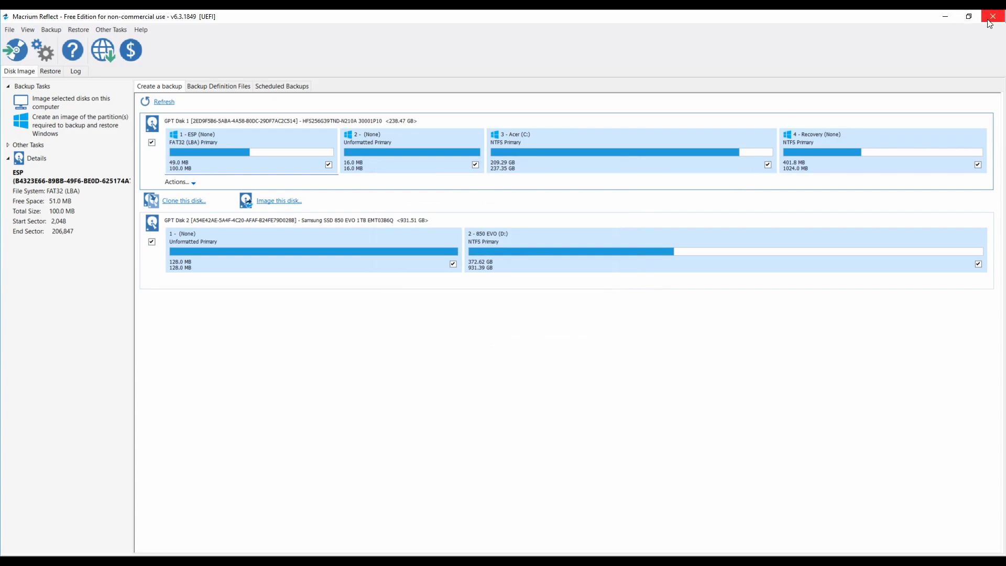
click(991, 16)
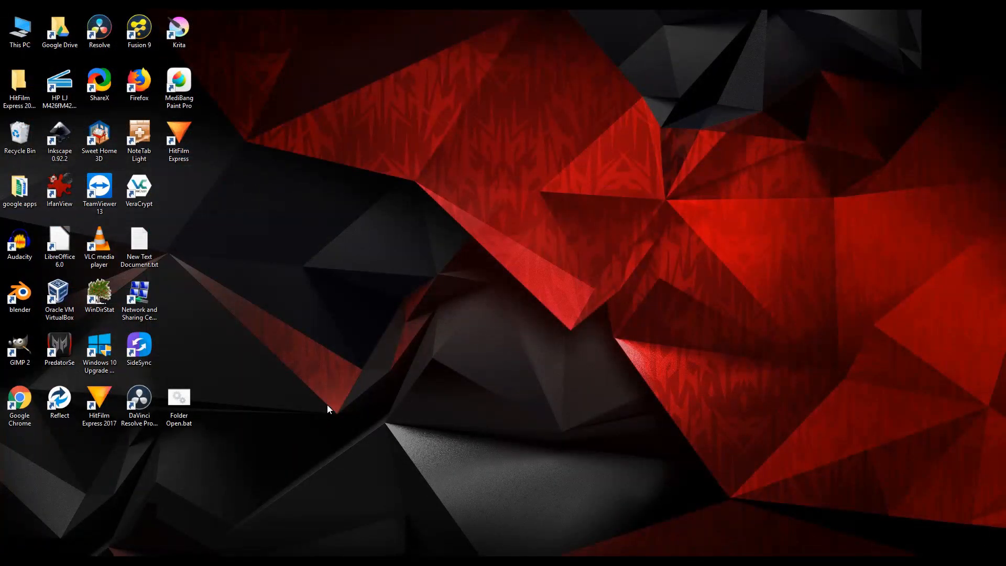